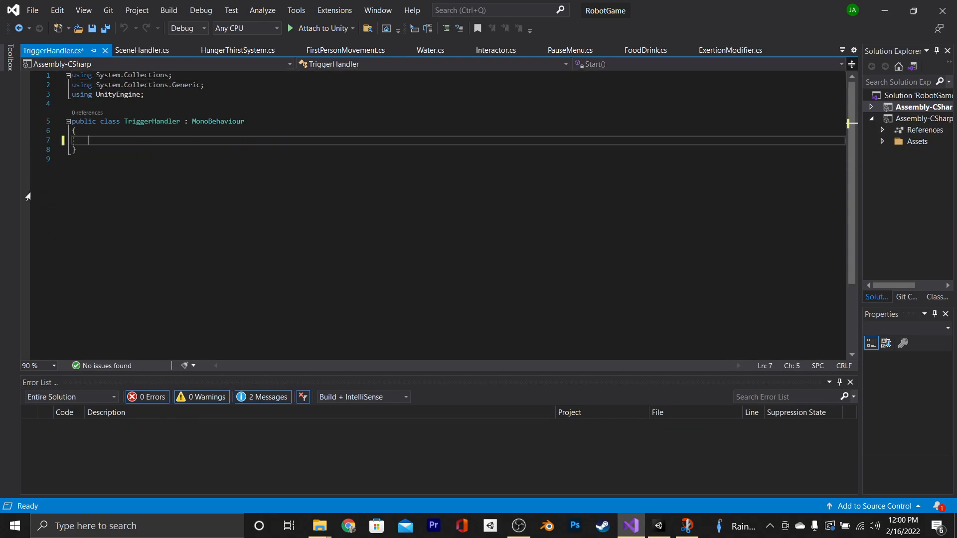
- Declare an OnTriggerEnter(Collider other) method plus public UnityEvent onTriggerEnter and string onTriggerEnterTag fields
{"action": "type", "text": "private void OnTriggerEnter(Collider other)"}
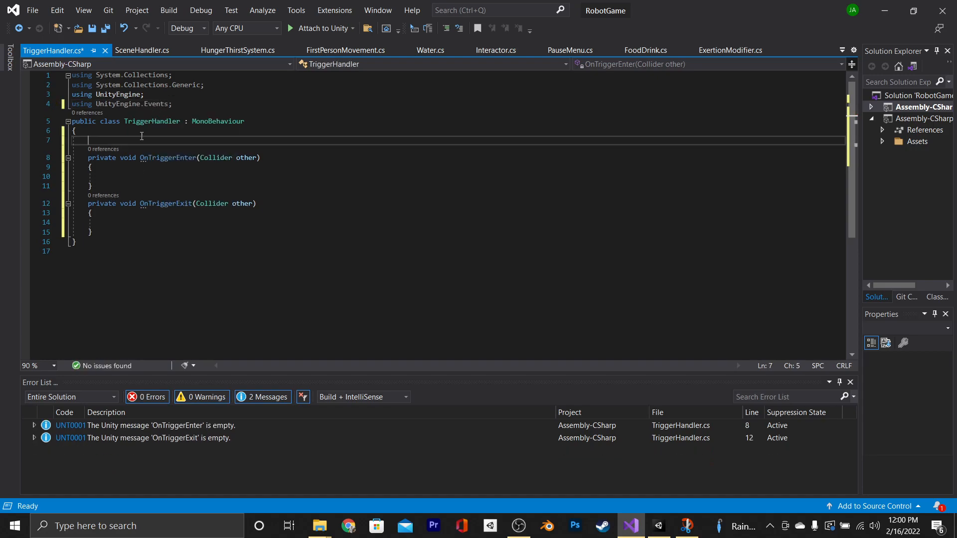
{"action": "type", "text": "public UnityEvent"}
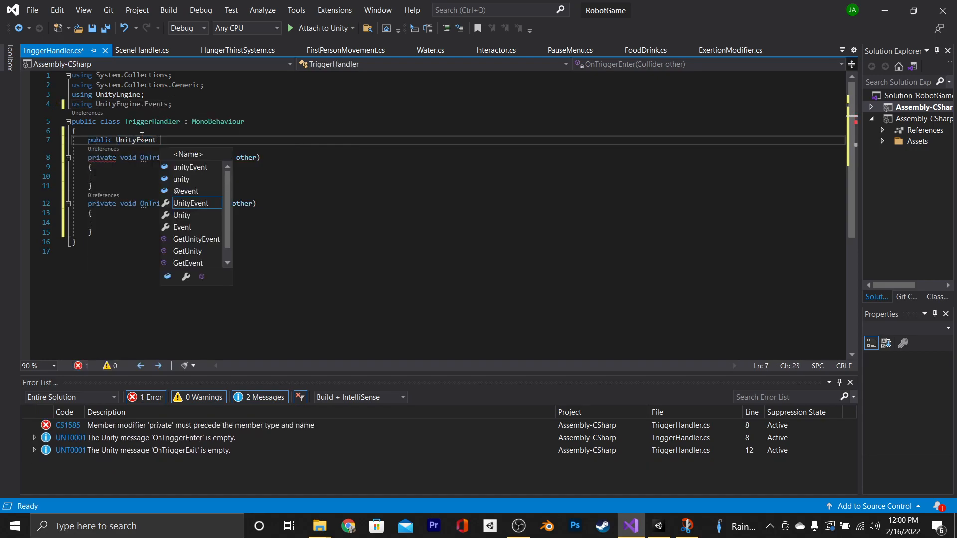
{"action": "type", "text": "onTriggerEnter"}
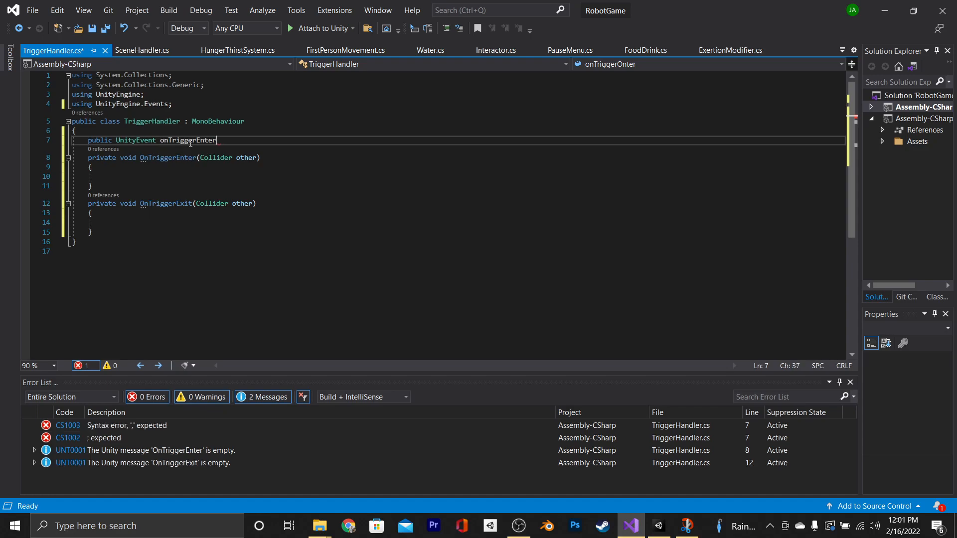
{"action": "type", "text": "public string on"}
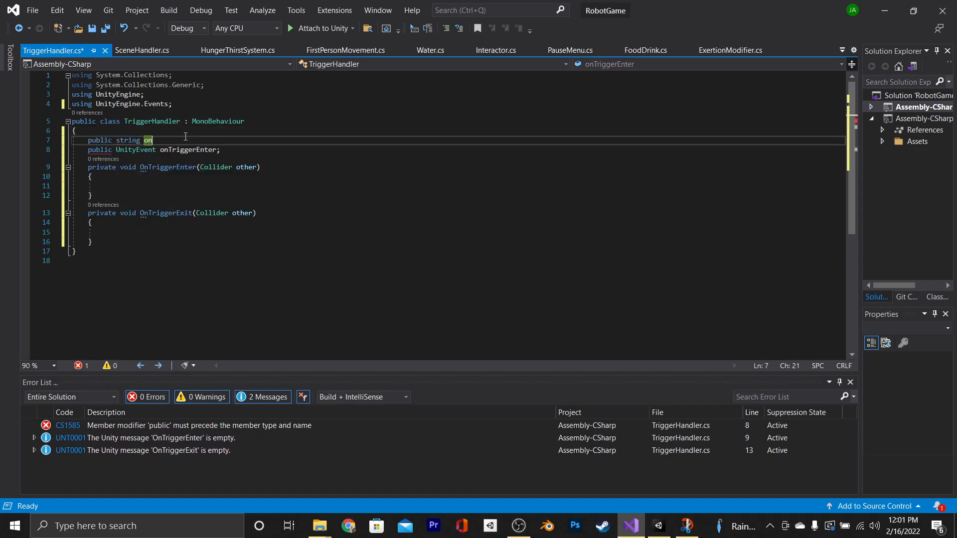
{"action": "type", "text": "TriggerEnterTag;"}
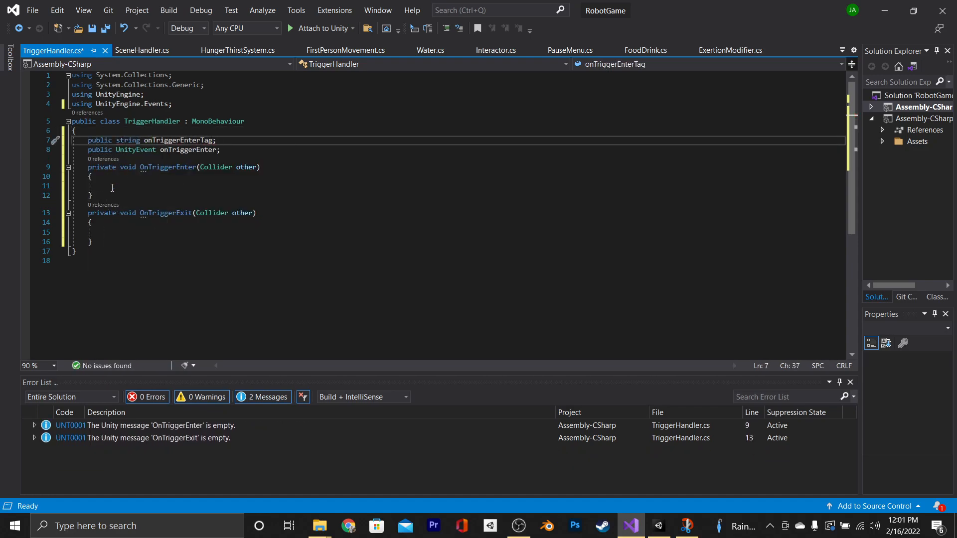
- Make OnTriggerEnter invoke onTriggerEnter when other.CompareTag(onTriggerEnterTag) succeeds
{"action": "type", "text": "if"}
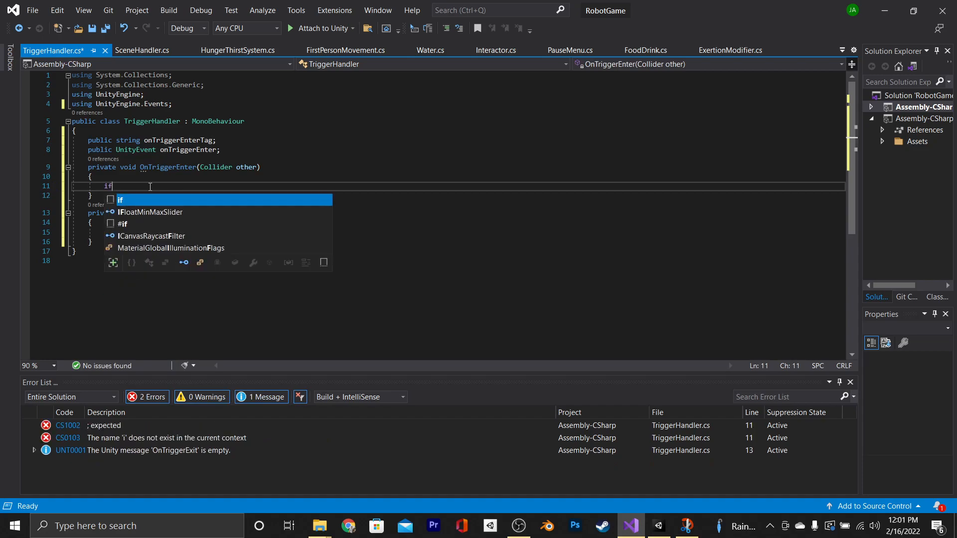
{"action": "type", "text": "(other.comp"}
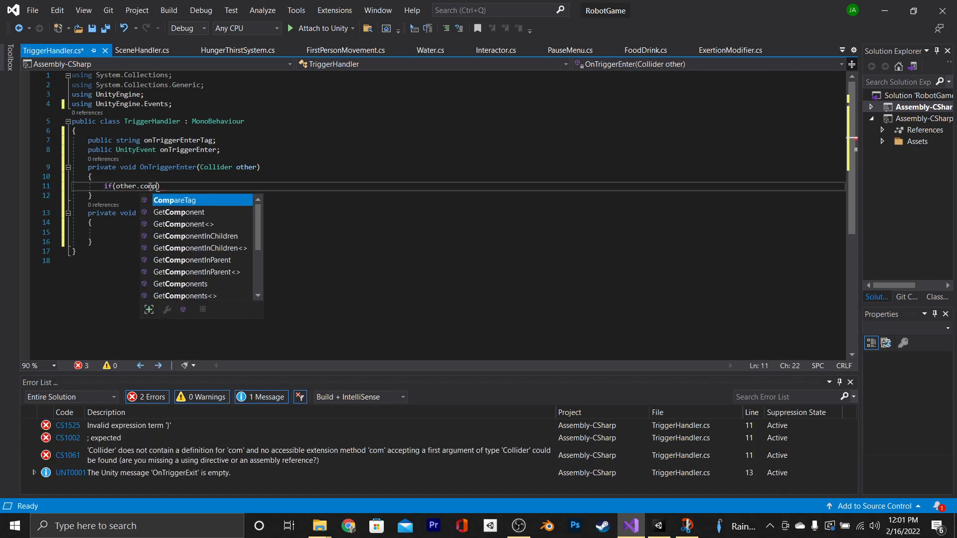
{"action": "type", "text": "CompareTag(onTriggerEnterTag"}
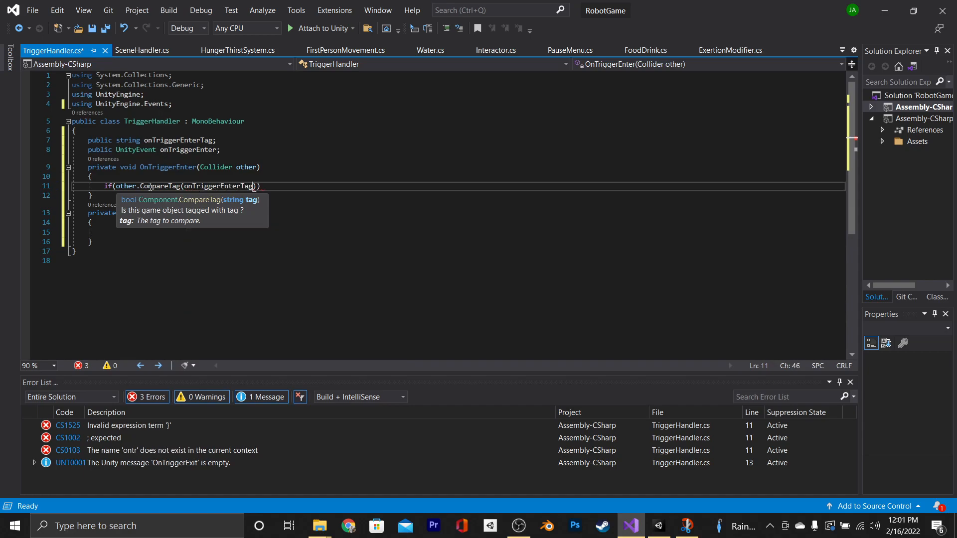
{"action": "type", "text": "onTriggerEnter"}
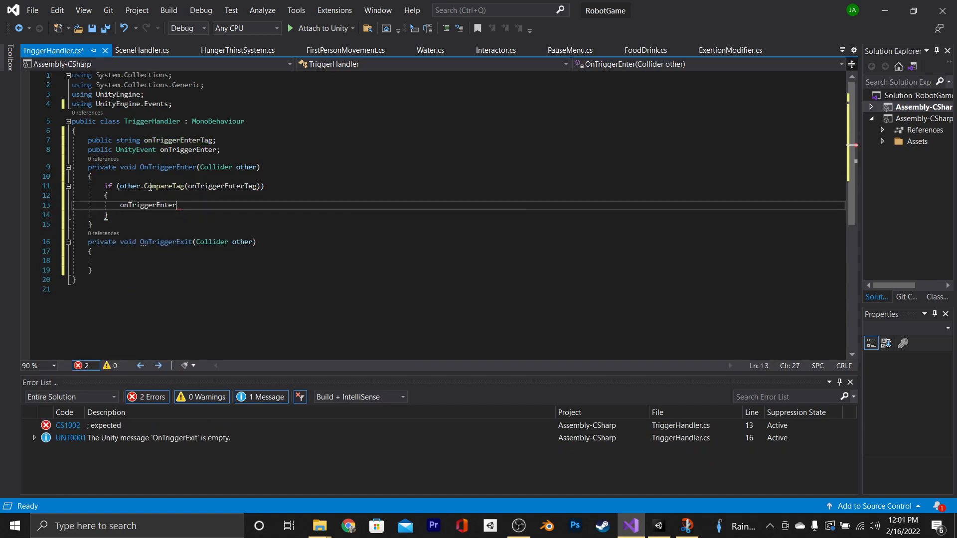
{"action": "type", "text": ".Invoke();"}
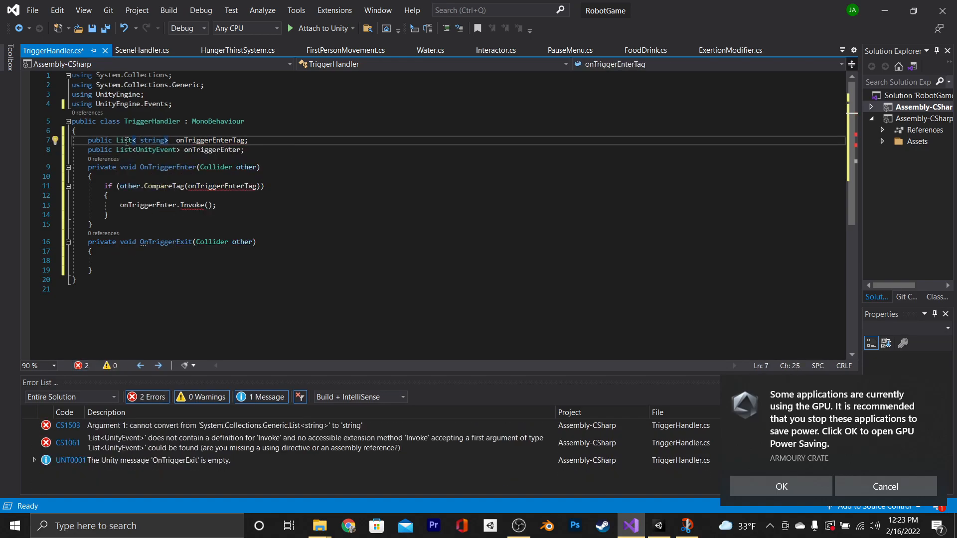
- Replace the tag check with a Count-mismatch guard that logs "events don't match tags" via Debug.LogError and returns
{"action": "double_click", "coordinate": [148, 141]}
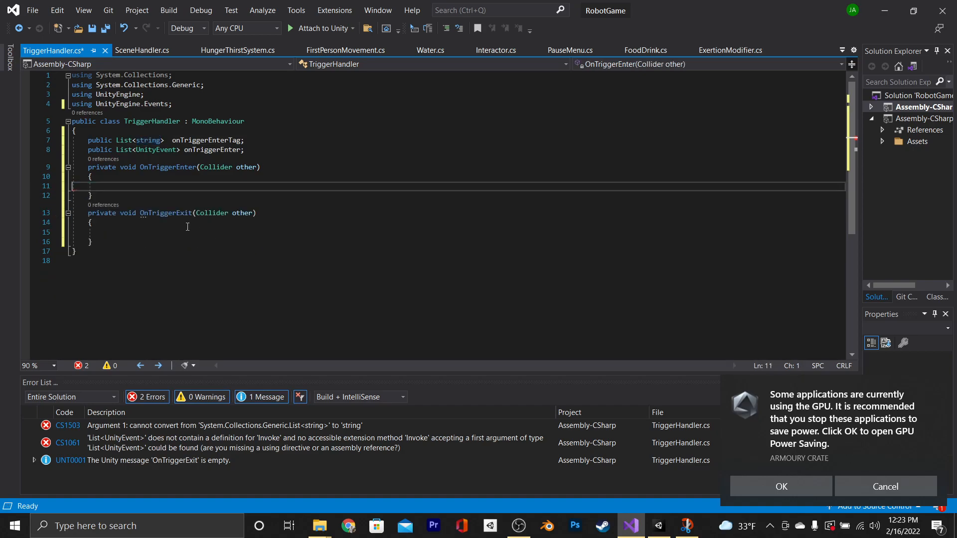
{"action": "type", "text": "if(ont"}
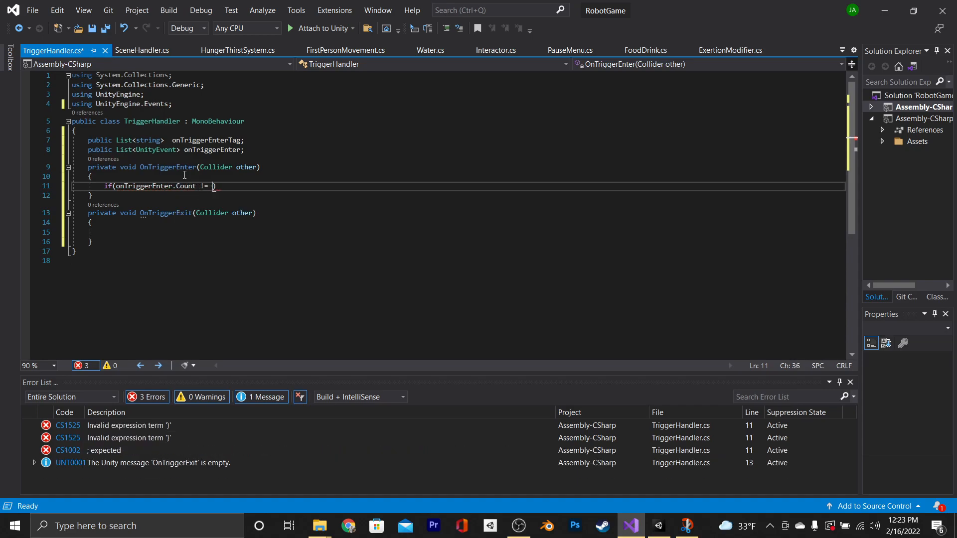
{"action": "type", "text": "onTriggerEnterTag.Count"}
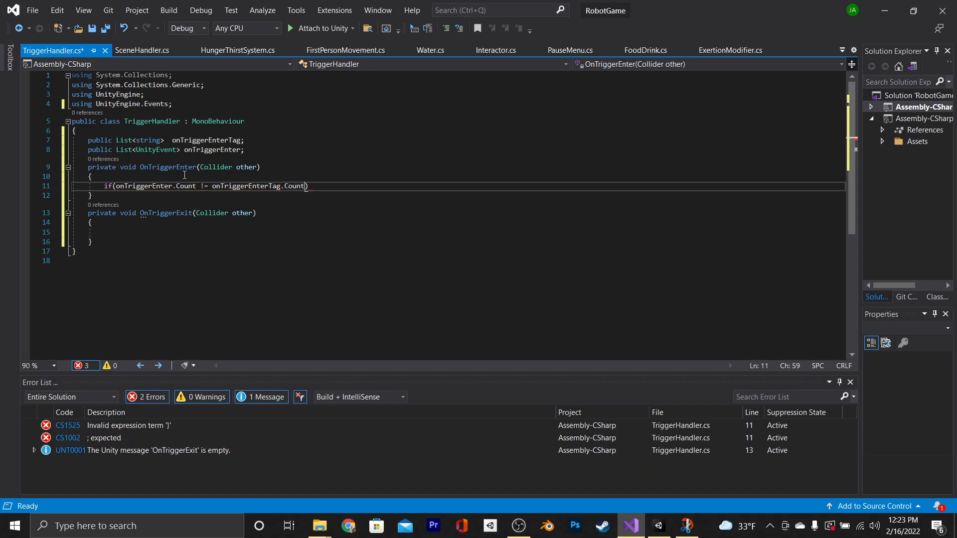
{"action": "type", "text": "Debug.loge"}
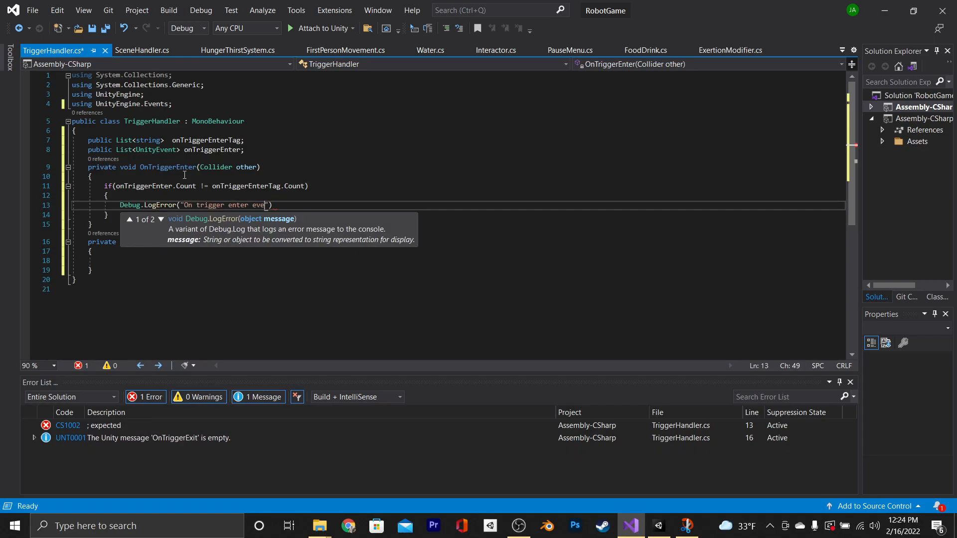
{"action": "type", "text": "nts don't match tags\");"}
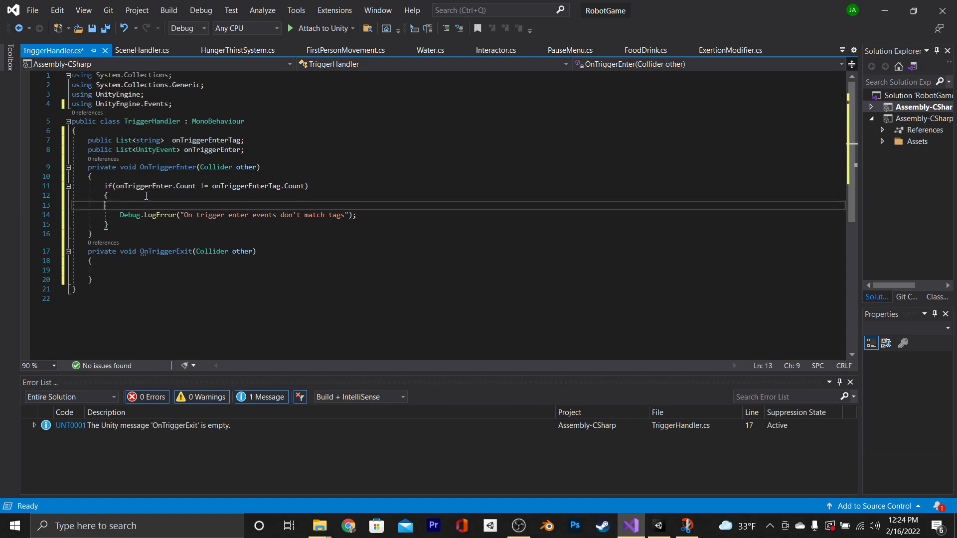
{"action": "key", "text": "backspace"}
{"action": "type", "text": "return;"}
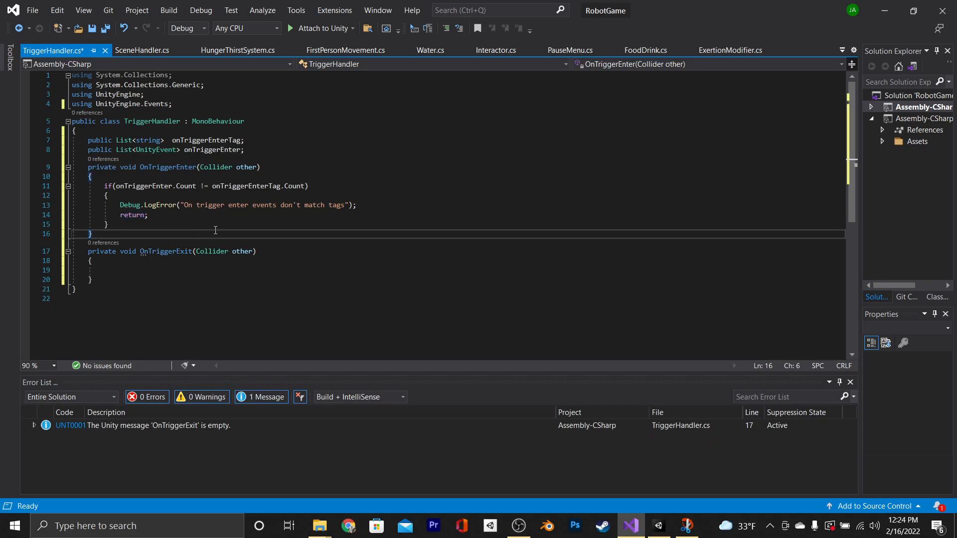
- Add a for loop invoking onTriggerEnter[i] whenever other.CompareTag(onTriggerEnterTag[i]) matches
{"action": "key", "text": "enter"}
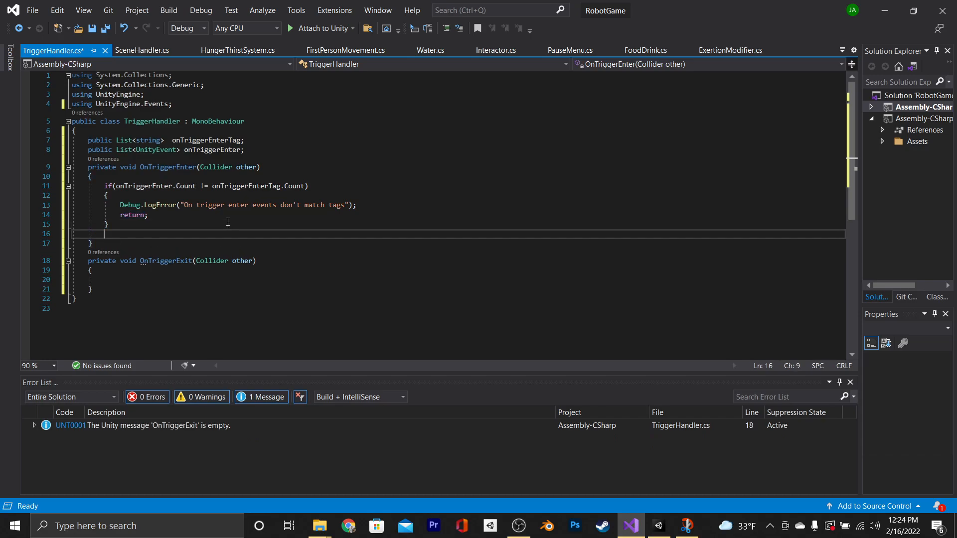
{"action": "type", "text": "for (int i = 0; i < length; i++)"}
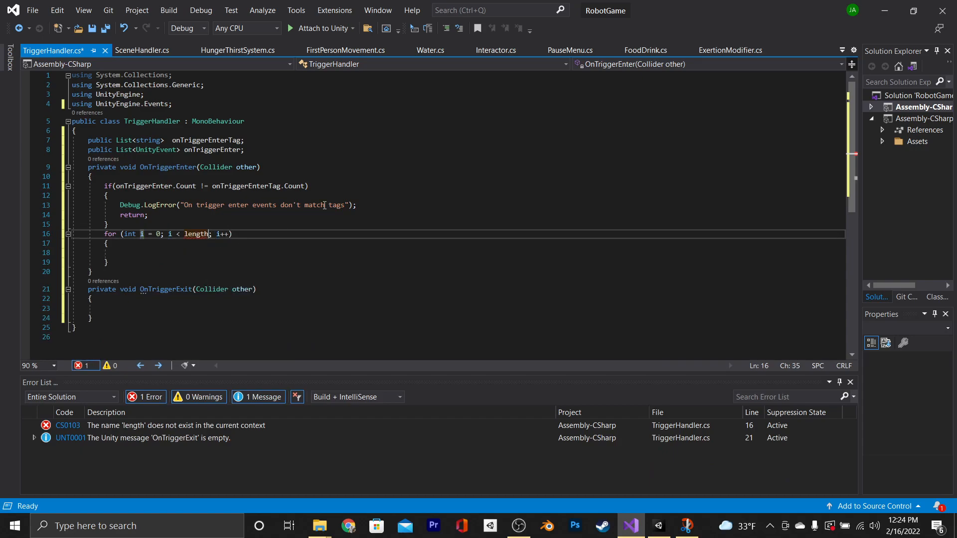
{"action": "key", "text": "backspace"}
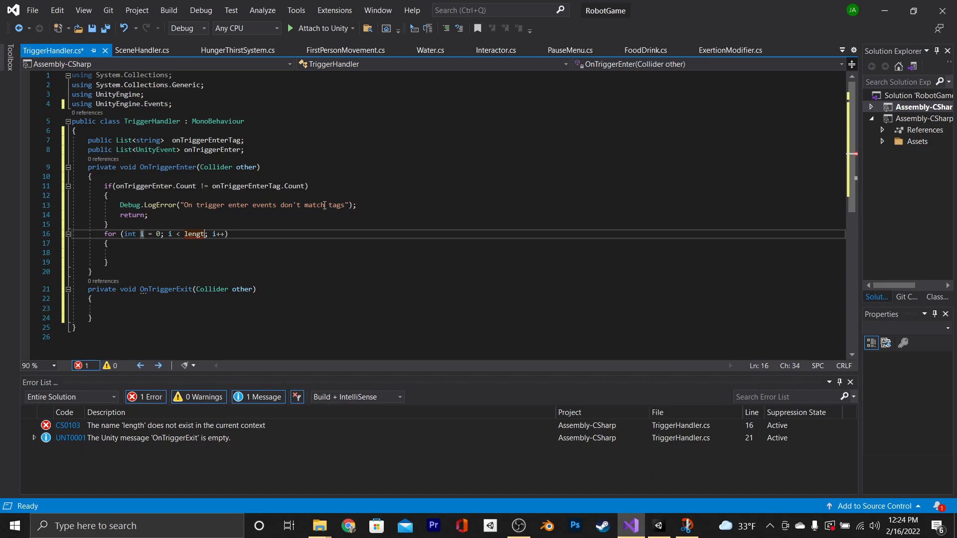
{"action": "type", "text": "ontriggerEnter.Coun"}
{"action": "left_click", "coordinate": [458, 252]}
{"action": "type", "text": "if("}
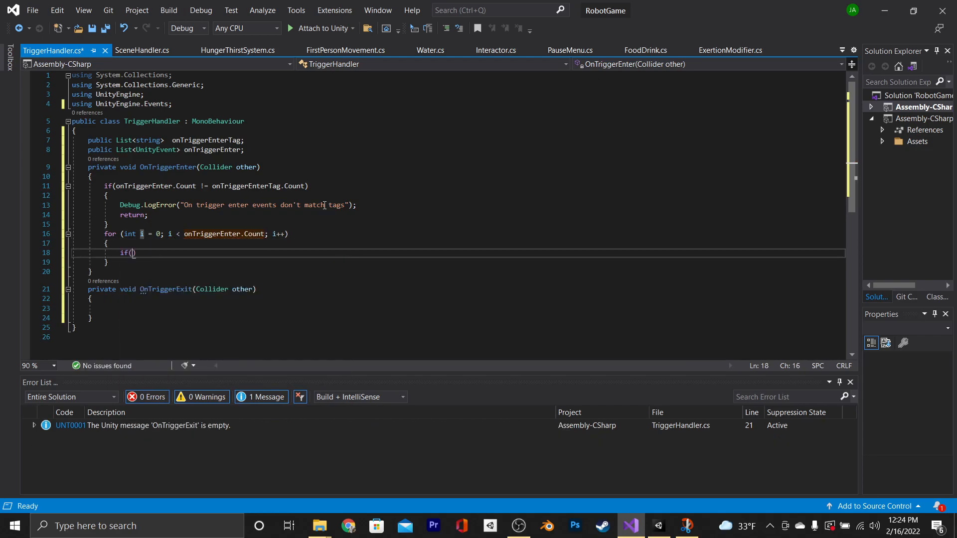
{"action": "type", "text": "other.compareTag(onTriggerEnterTag"}
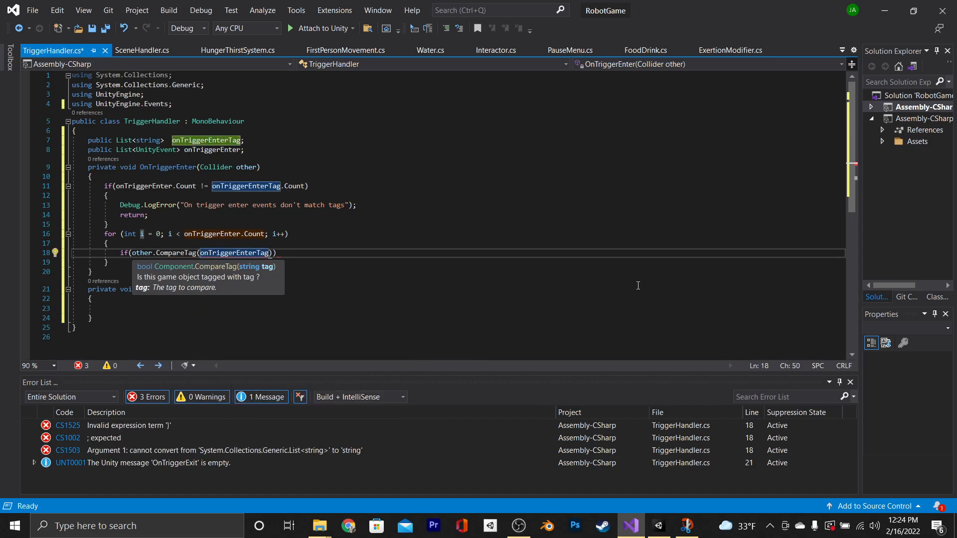
{"action": "type", "text": "[i]"}
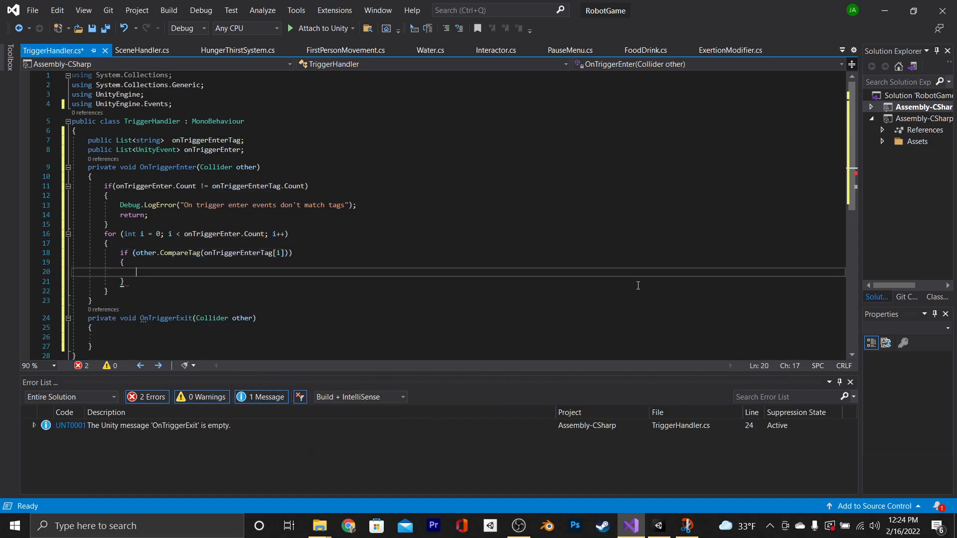
{"action": "type", "text": "onTriggerEnter[i].i"}
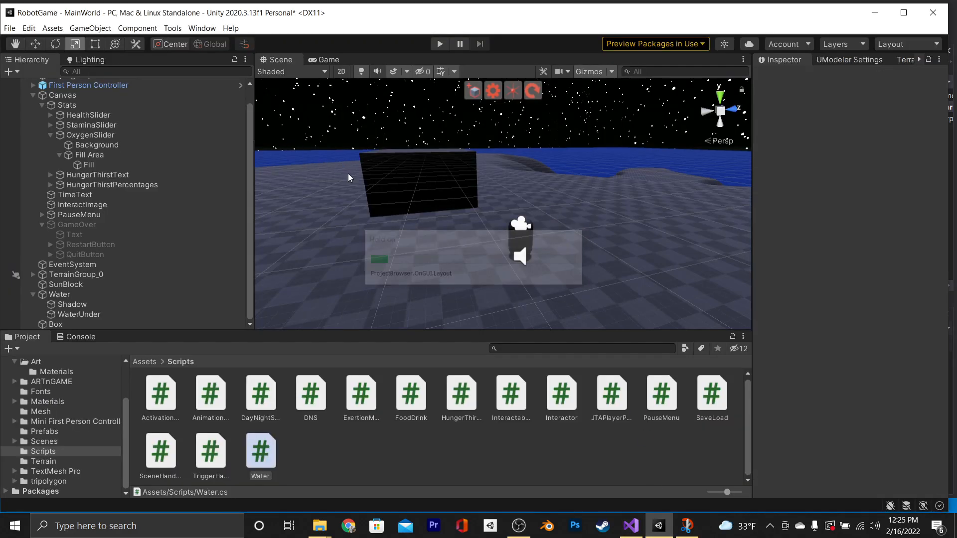
- Add the Trigger Handler to Box with an On Trigger Enter event calling GameObject.SetActive(false) on Box
{"action": "left_click", "coordinate": [55, 324]}
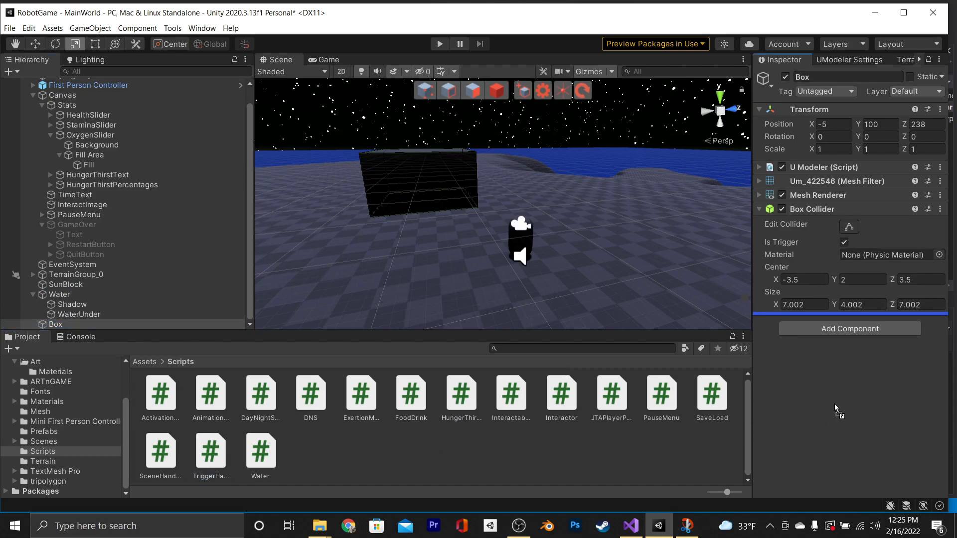
{"action": "left_click", "coordinate": [849, 328]}
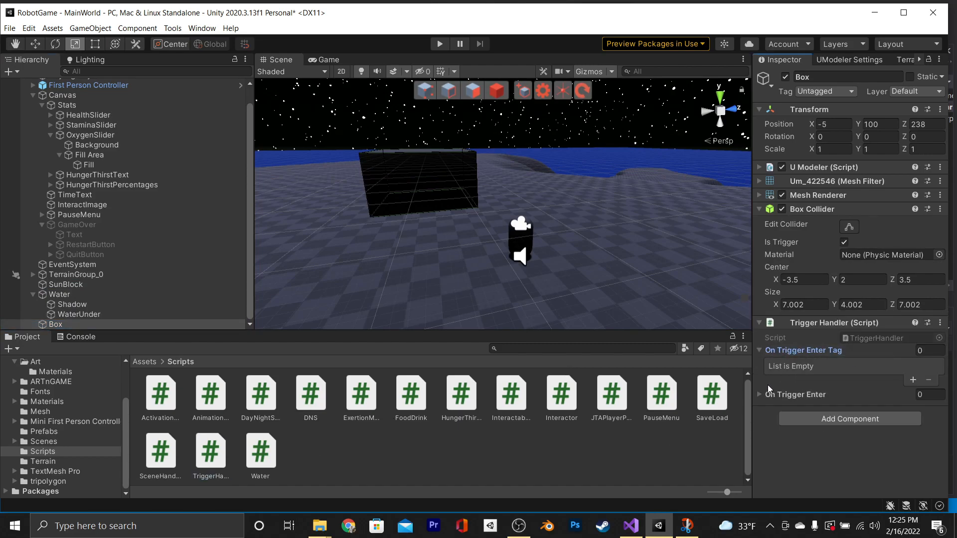
{"action": "left_click", "coordinate": [906, 395]}
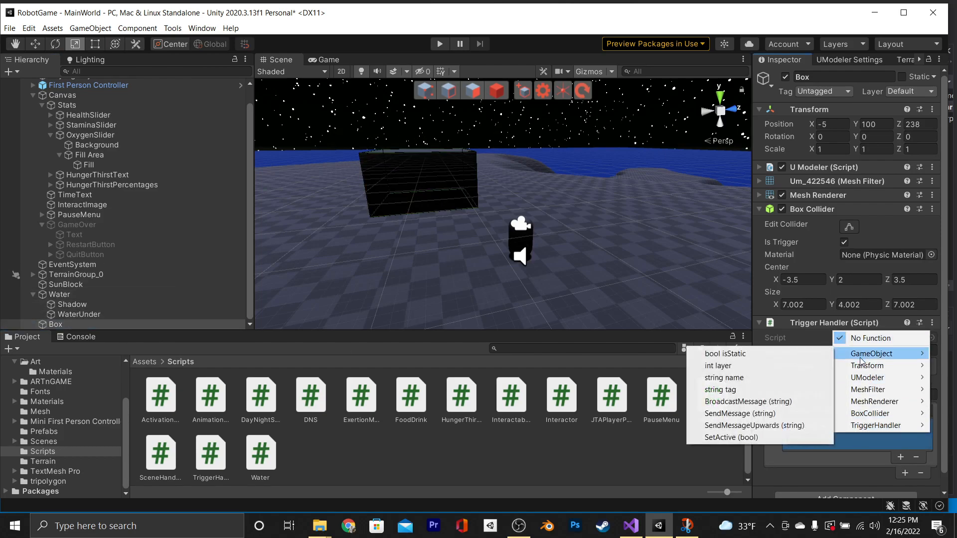
{"action": "left_click", "coordinate": [731, 436]}
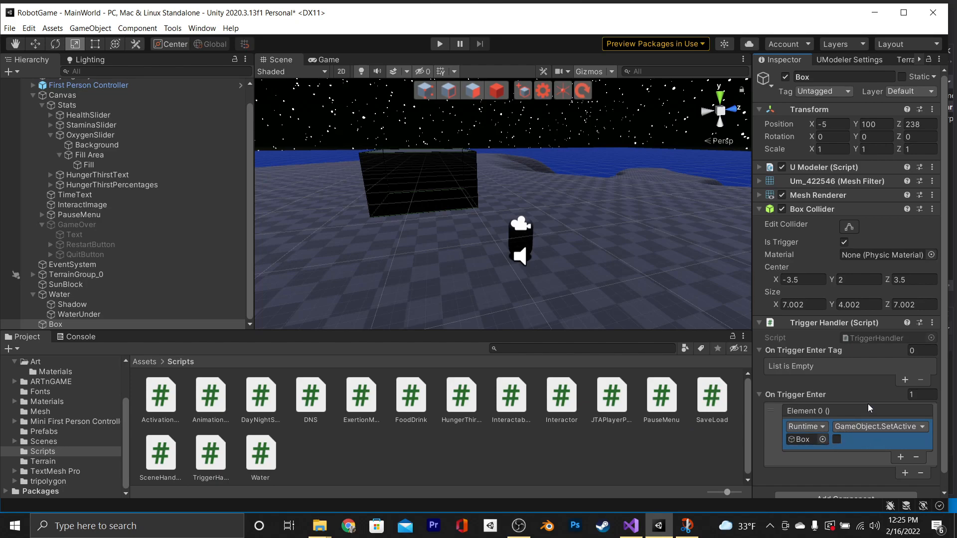
{"action": "left_click", "coordinate": [918, 350]}
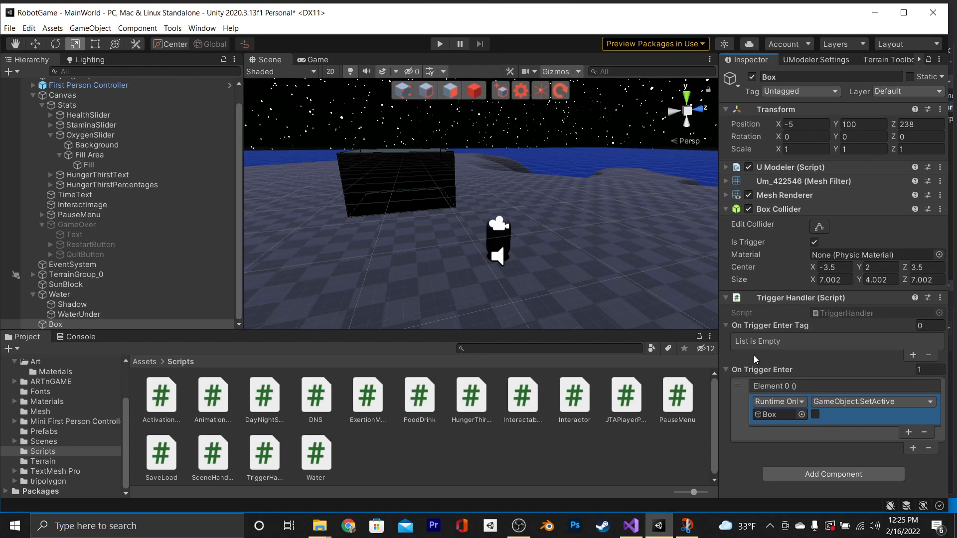
{"action": "mouse_move", "coordinate": [633, 512]}
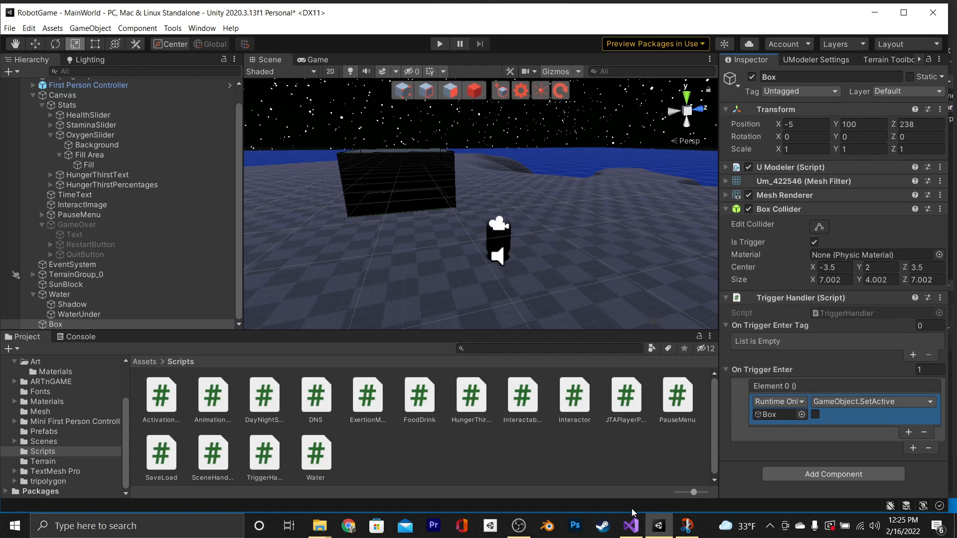
{"action": "left_click", "coordinate": [630, 525]}
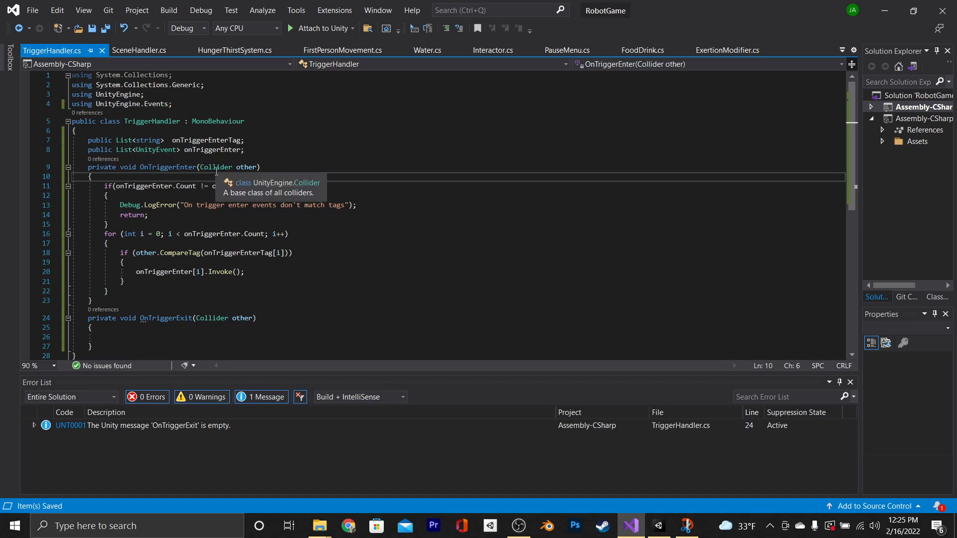
- Invoke onTriggerEnter[0] and return when there is exactly one event and zero tags
{"action": "type", "text": "if(onTriggerEnter)"}
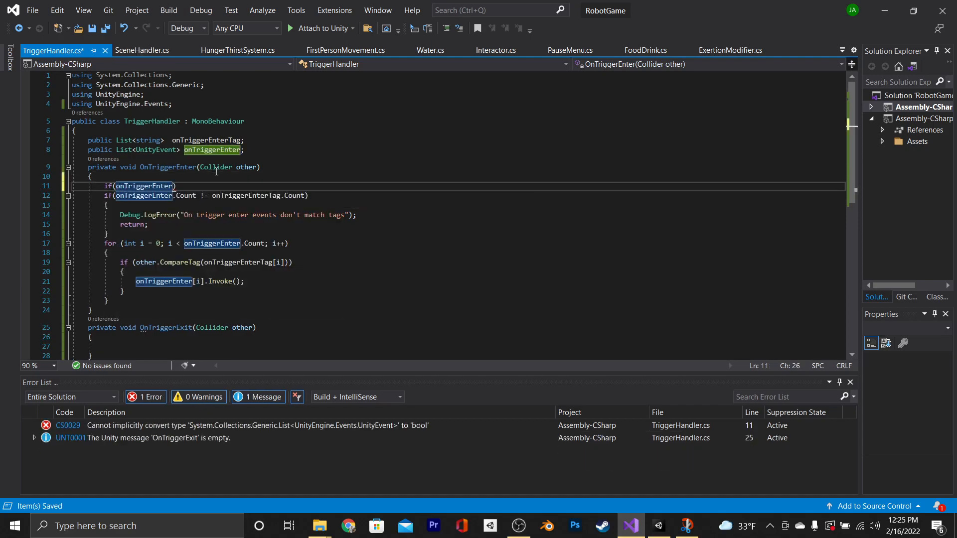
{"action": "type", "text": ".Count == 1 && onTriggerEnterTag.Count == 0"}
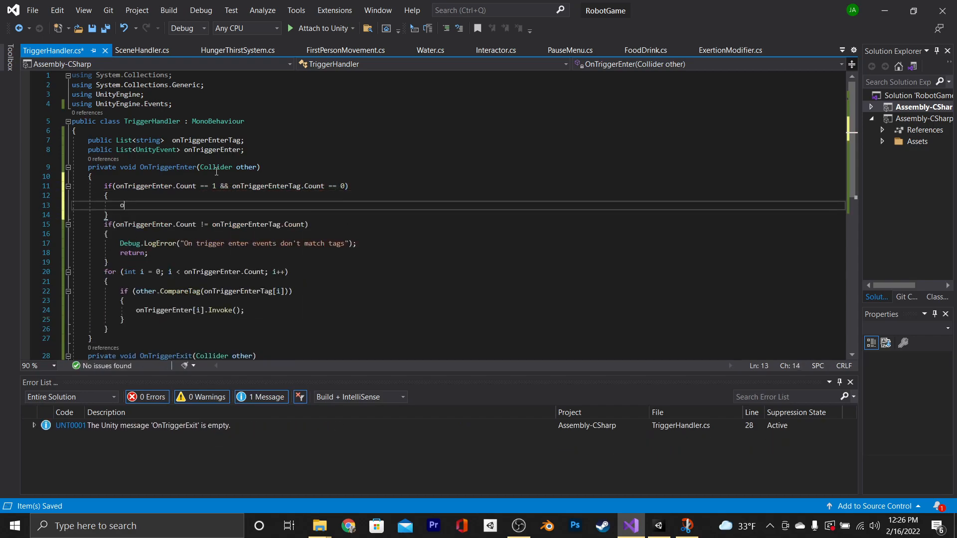
{"action": "type", "text": "nTriggerEnter[0]."}
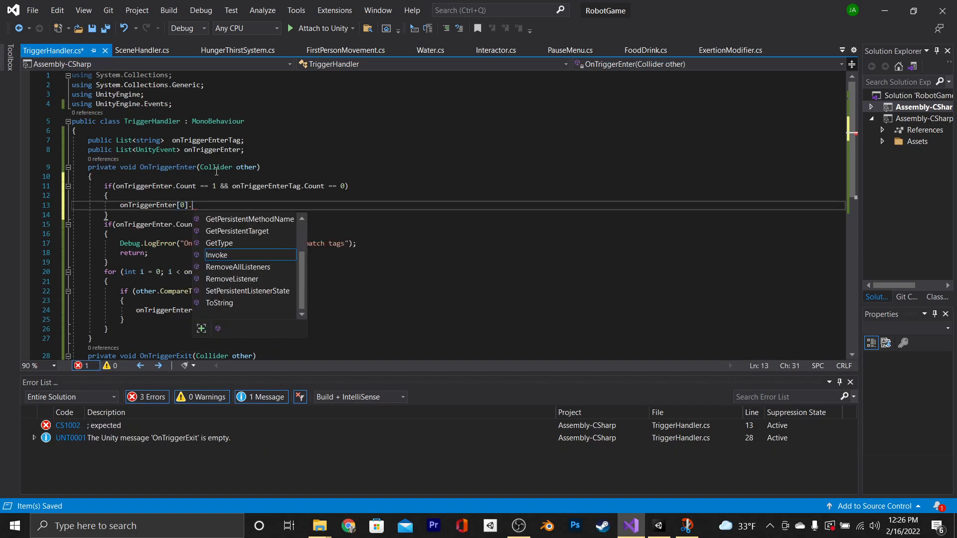
{"action": "type", "text": "Invoke();"}
{"action": "type", "text": "return;"}
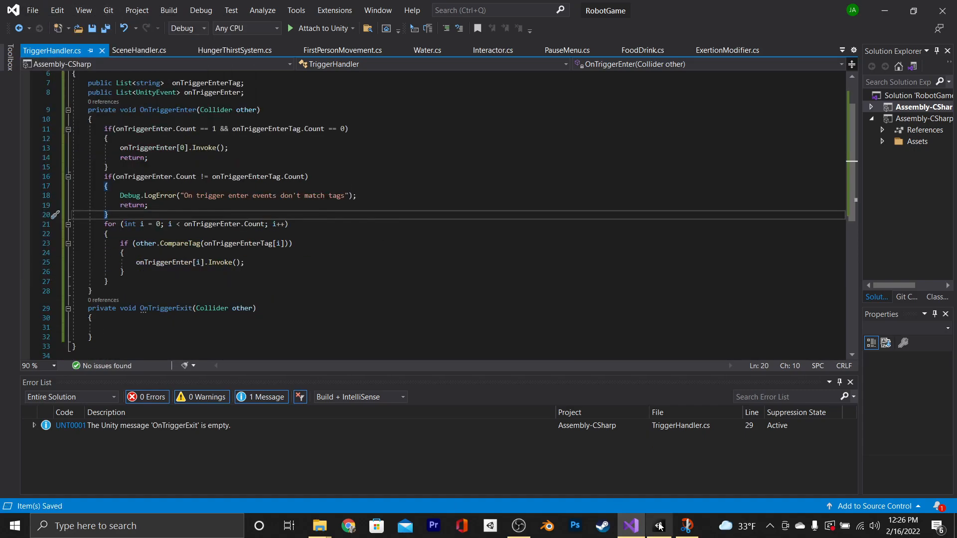
- Add a 'Player' entry to the Box's On Trigger Enter Tag list and play-test the trigger
{"action": "left_click", "coordinate": [657, 525]}
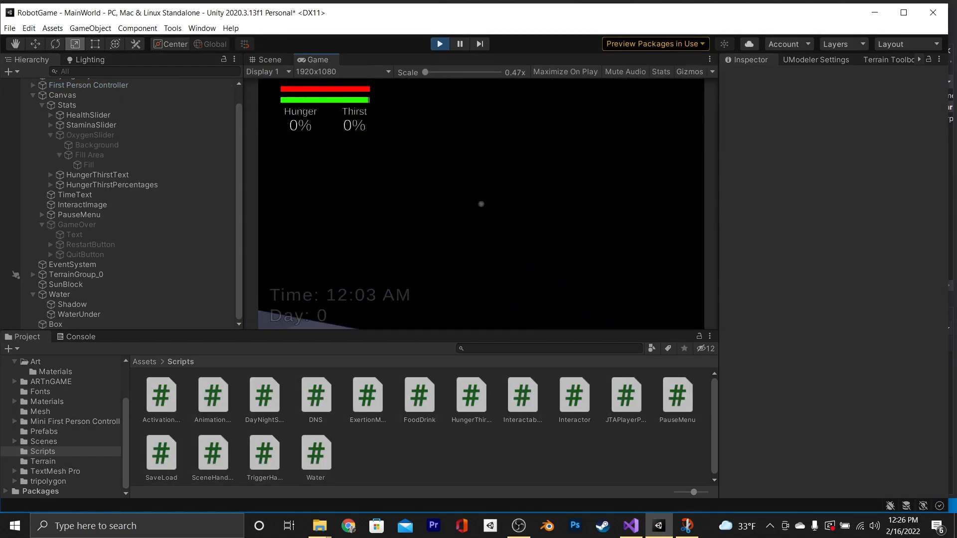
{"action": "left_click", "coordinate": [265, 59]}
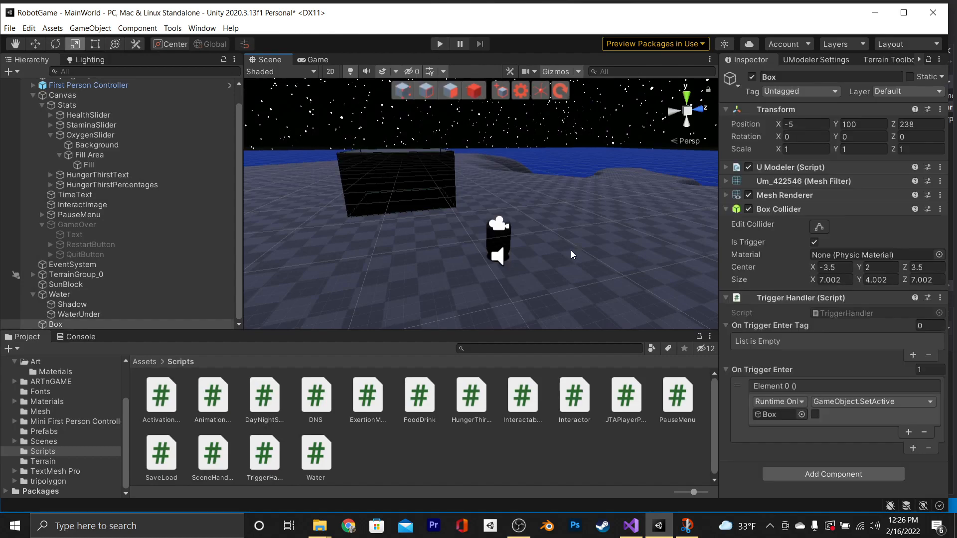
{"action": "left_click", "coordinate": [913, 355]}
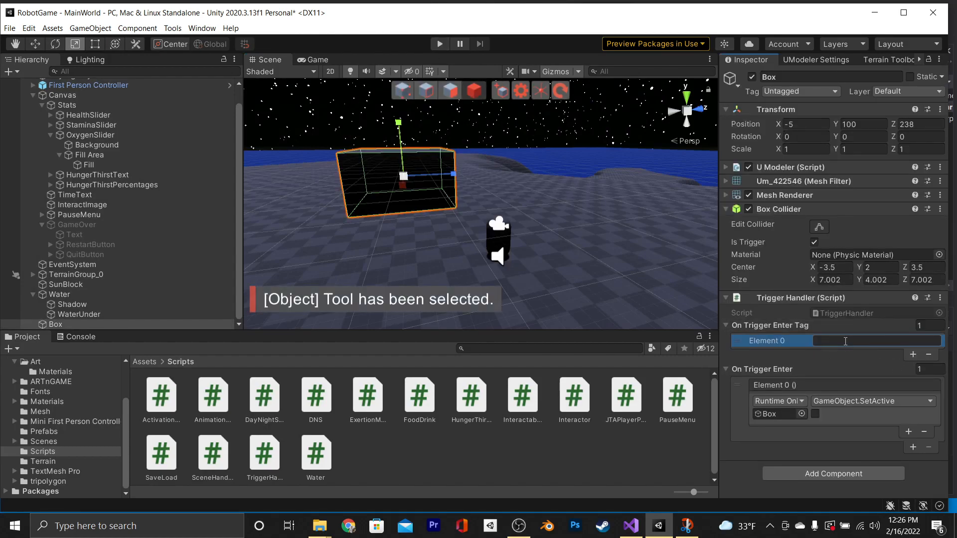
{"action": "type", "text": "Play"}
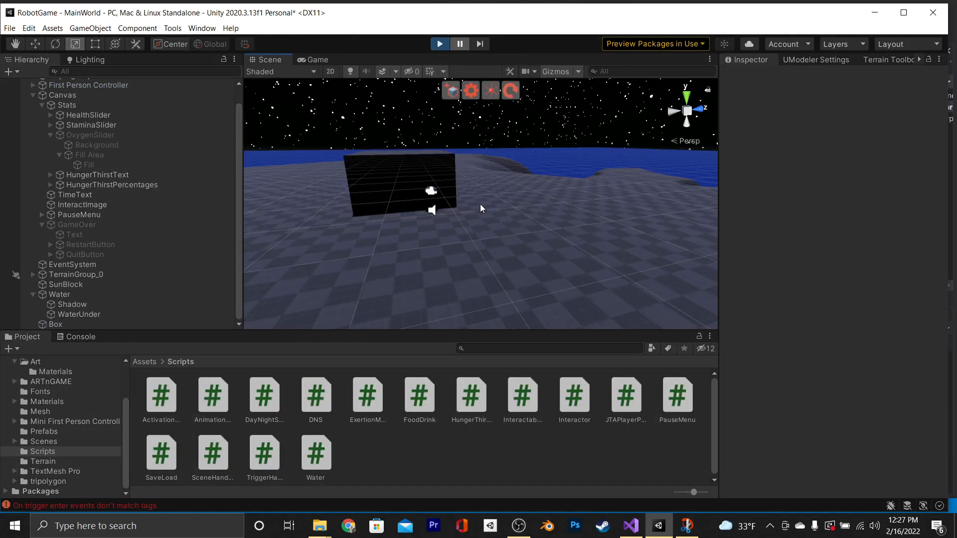
{"action": "left_click", "coordinate": [78, 336]}
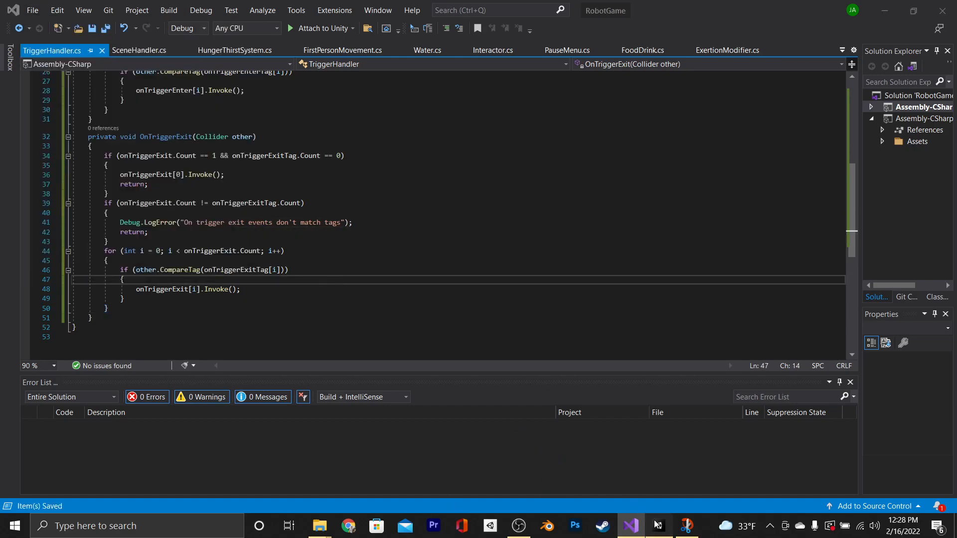
- Return to Unity after mirroring the logic into OnTriggerExit with onTriggerExit and onTriggerExitTag lists
{"action": "left_click", "coordinate": [659, 525]}
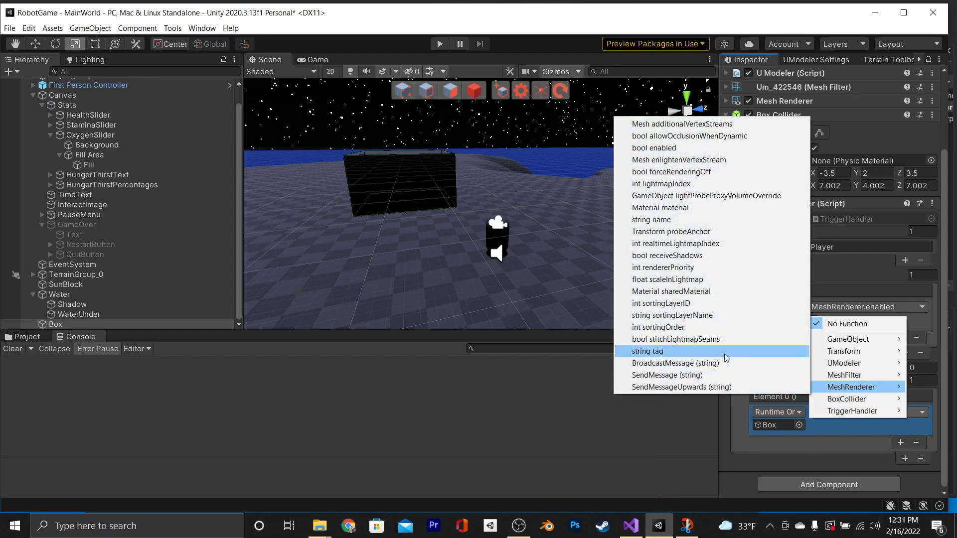
{"action": "mouse_move", "coordinate": [693, 219]}
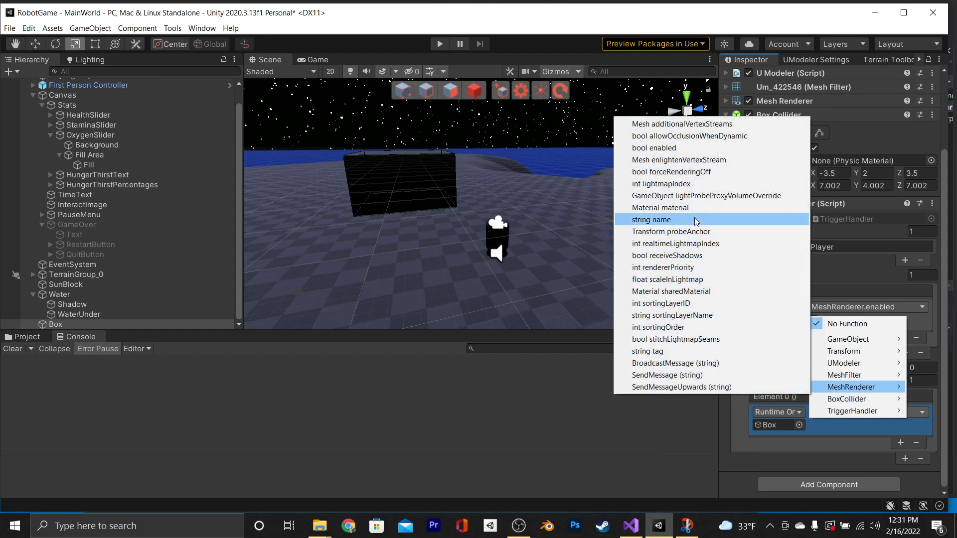